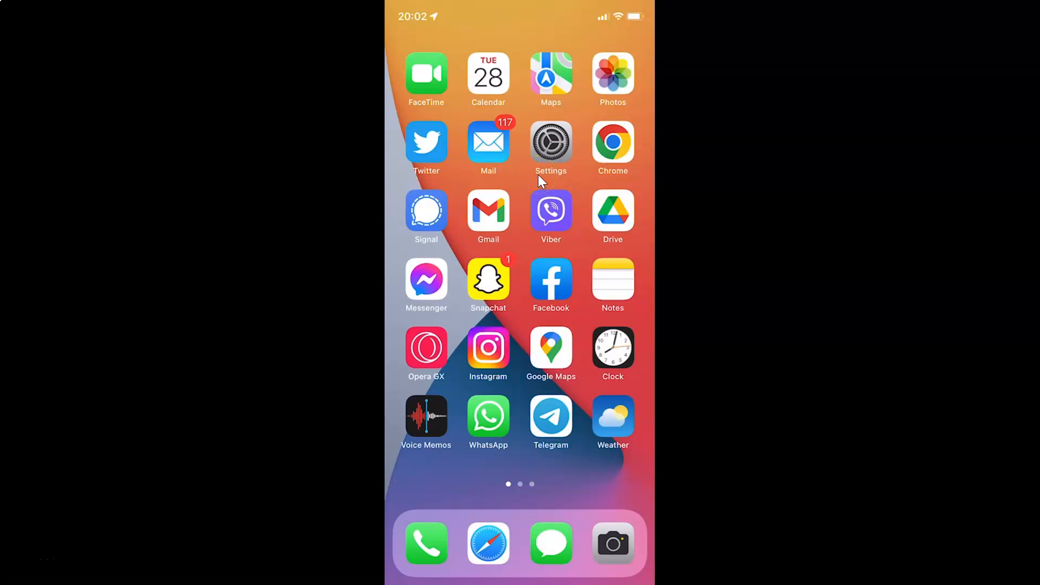
{"action": "mouse_move", "coordinate": [544, 185]}
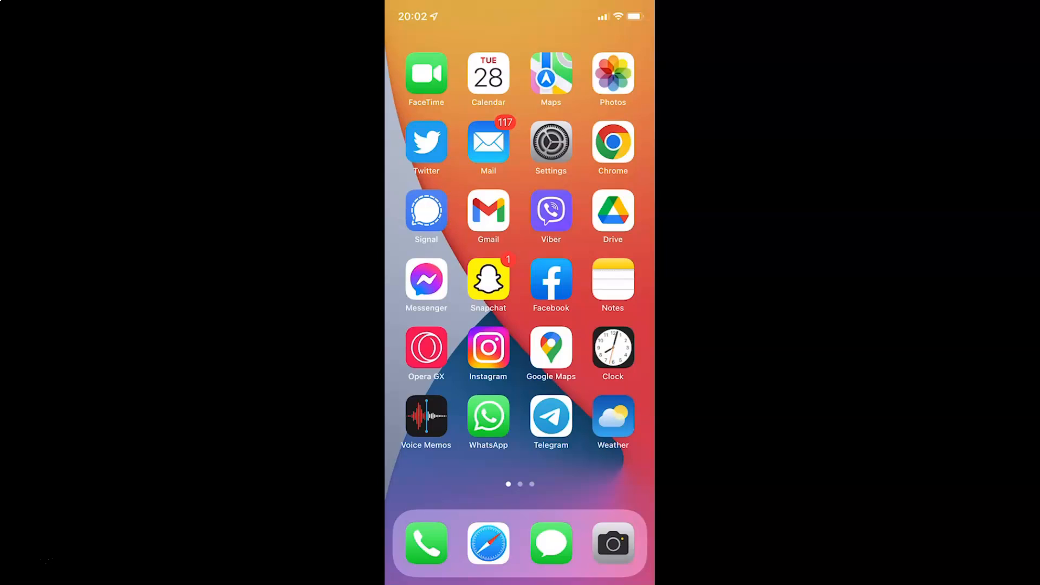
{"action": "mouse_move", "coordinate": [596, 206]}
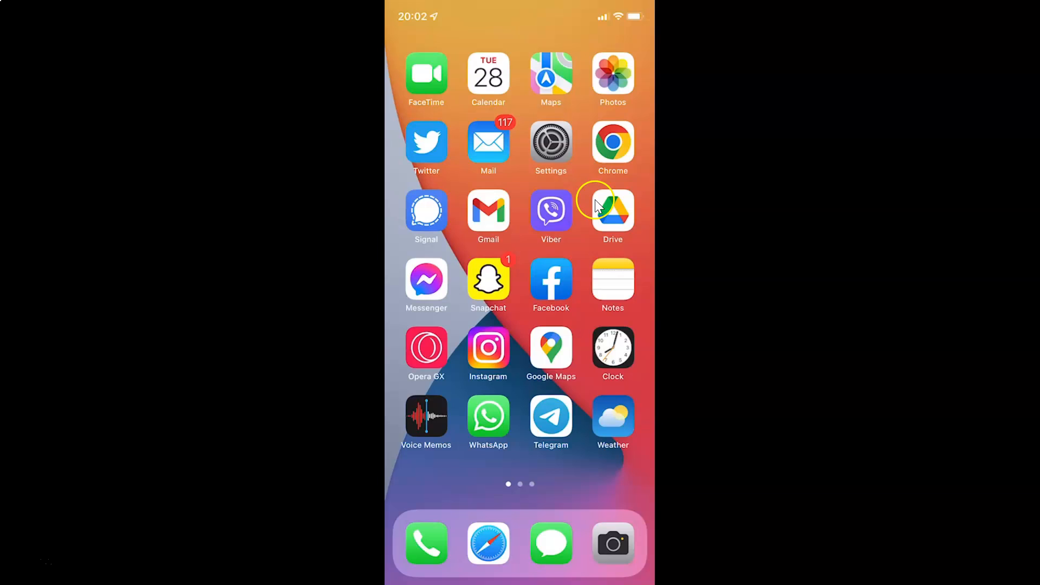
{"action": "mouse_move", "coordinate": [583, 225]}
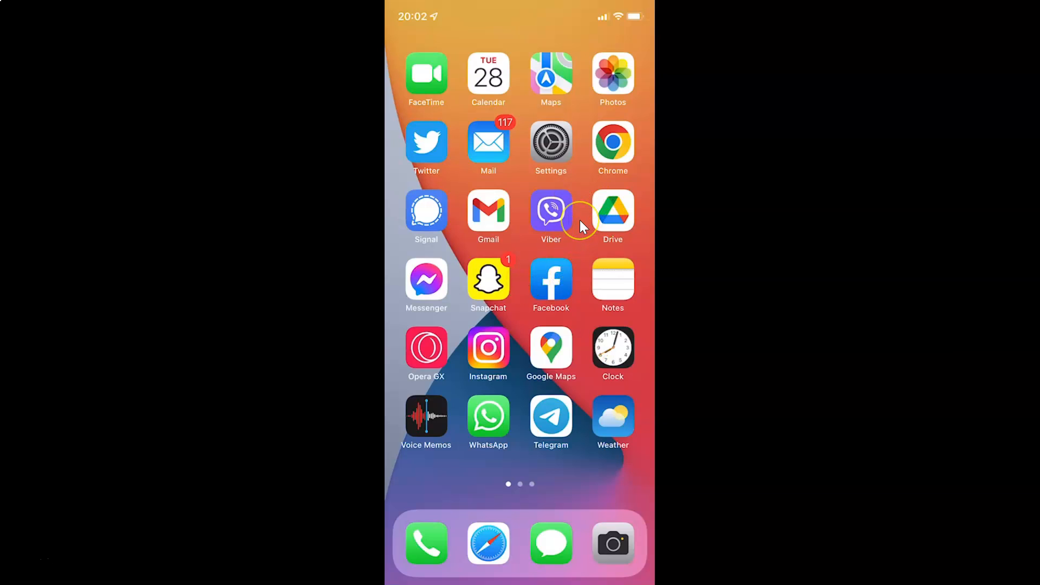
{"action": "mouse_move", "coordinate": [583, 222]}
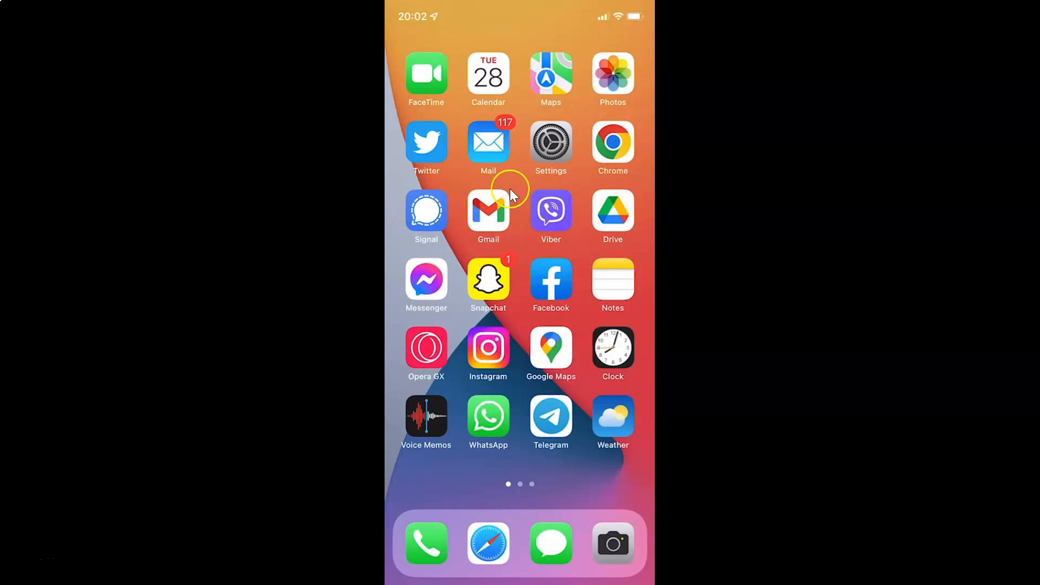
{"action": "mouse_move", "coordinate": [491, 215]}
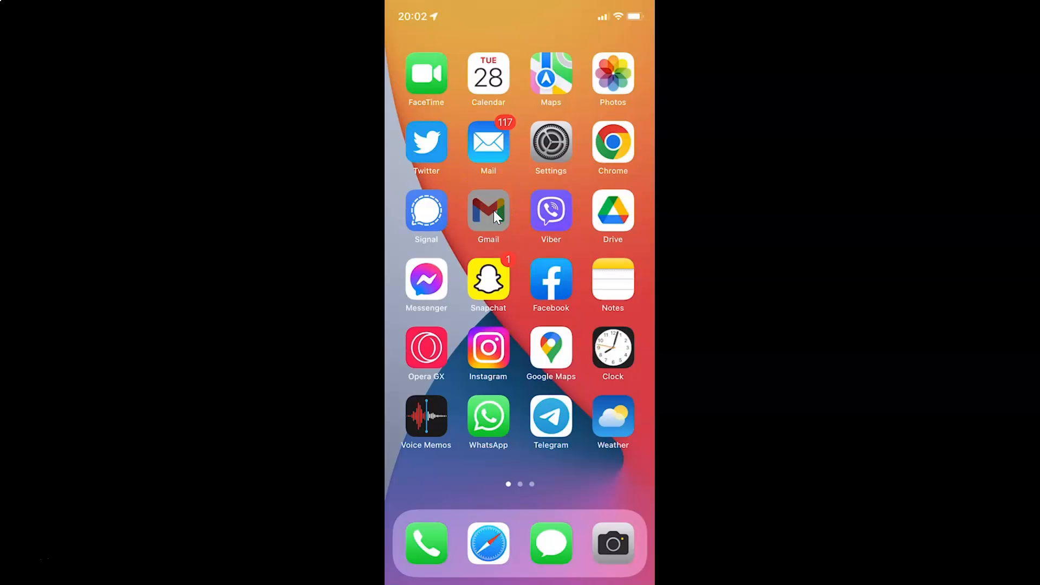
Launch Gmail and reveal the navigation menu of inbox categories, folders and Settings.
{"action": "left_click", "coordinate": [488, 212]}
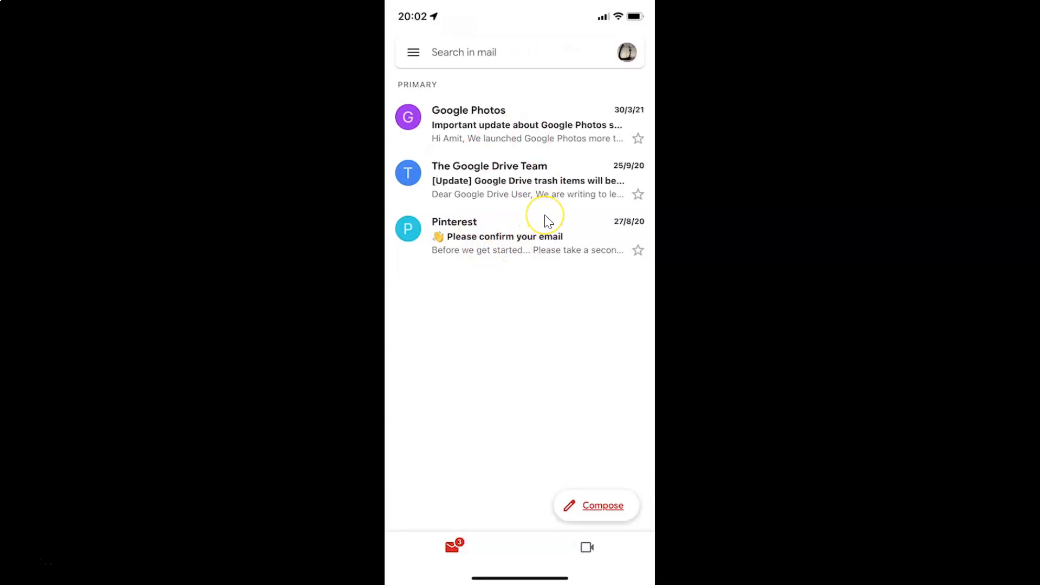
{"action": "mouse_move", "coordinate": [541, 229]}
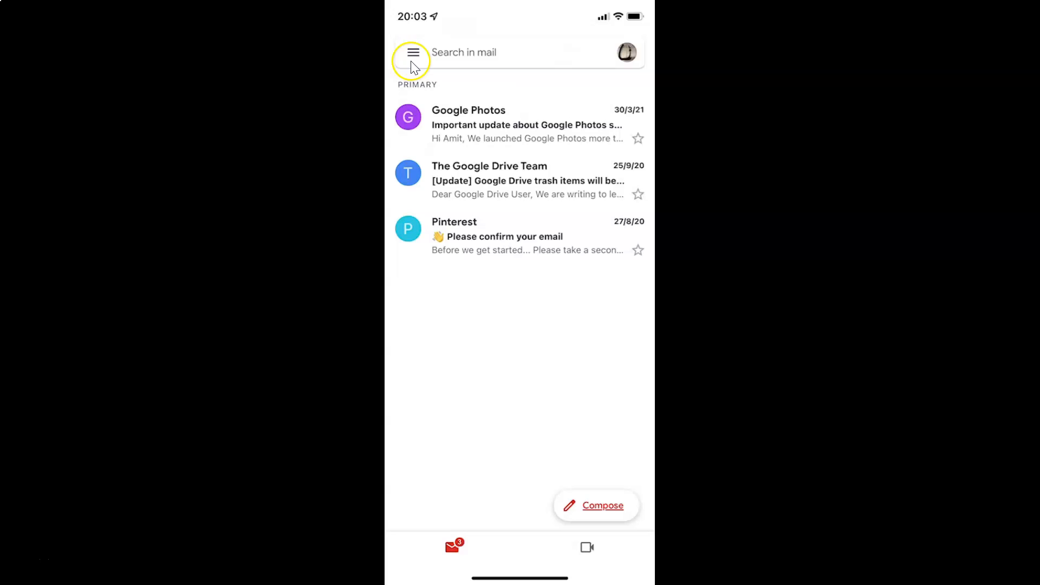
{"action": "left_click", "coordinate": [412, 52]}
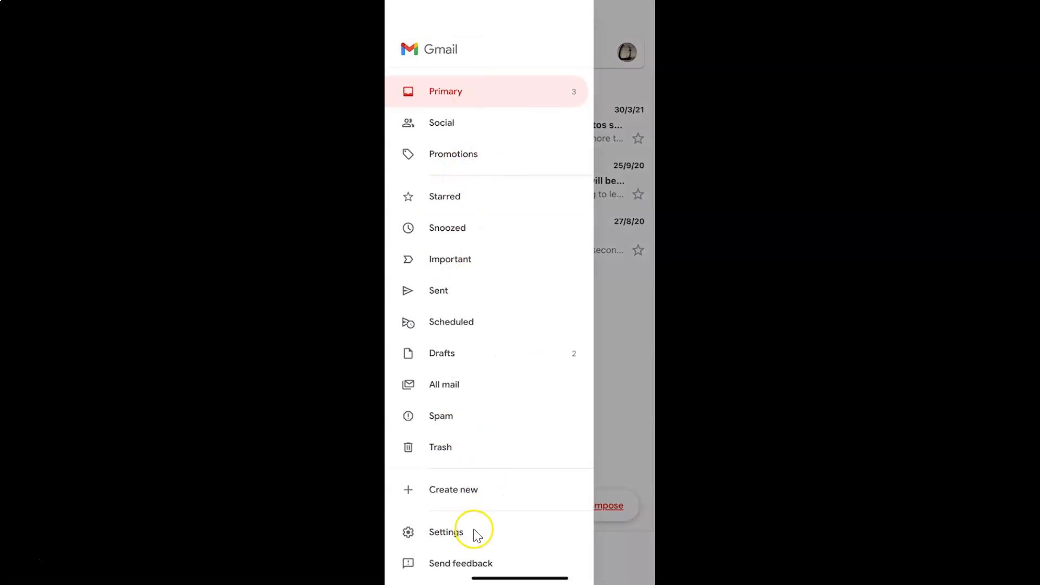
{"action": "mouse_move", "coordinate": [454, 535]}
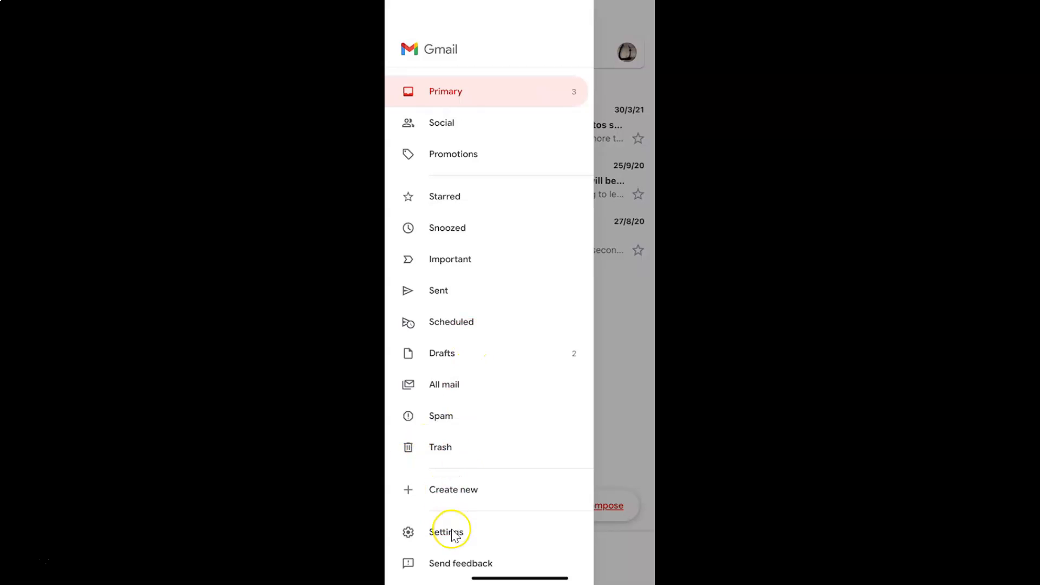
Go into Settings and choose the Gmail account address to reach its account-specific options.
{"action": "left_click", "coordinate": [446, 531]}
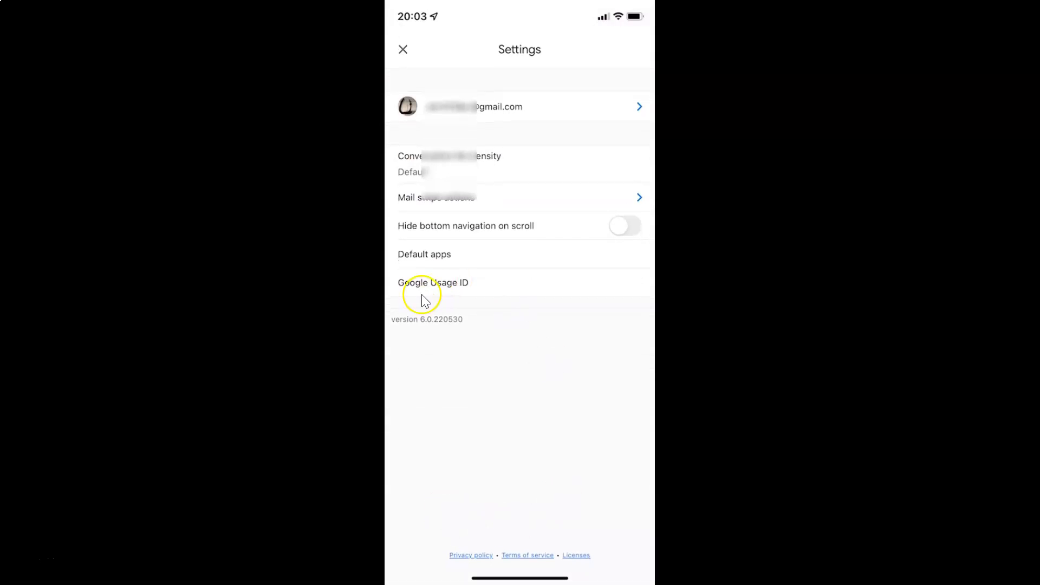
{"action": "mouse_move", "coordinate": [425, 107]}
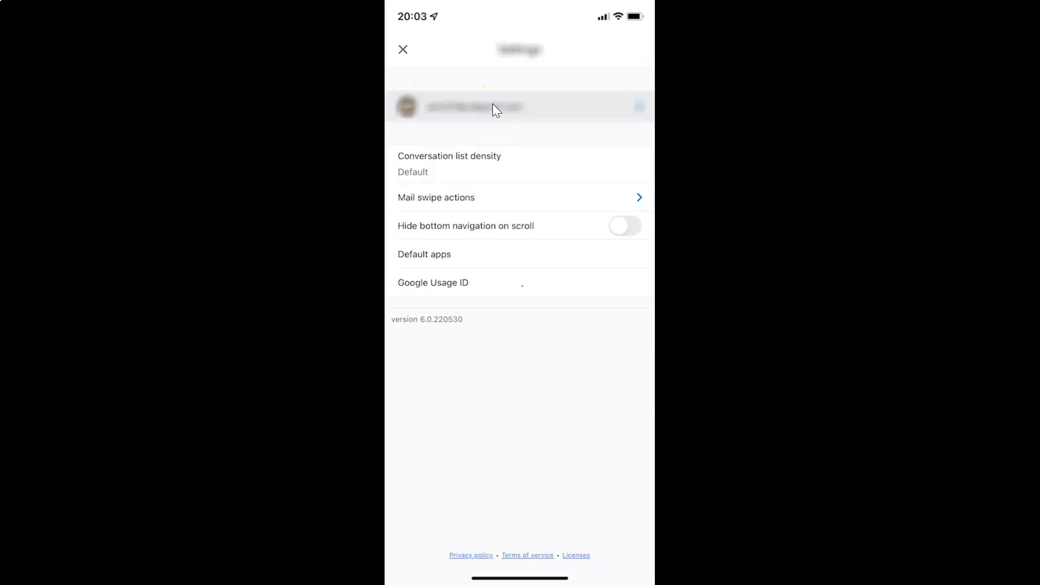
{"action": "left_click", "coordinate": [519, 108]}
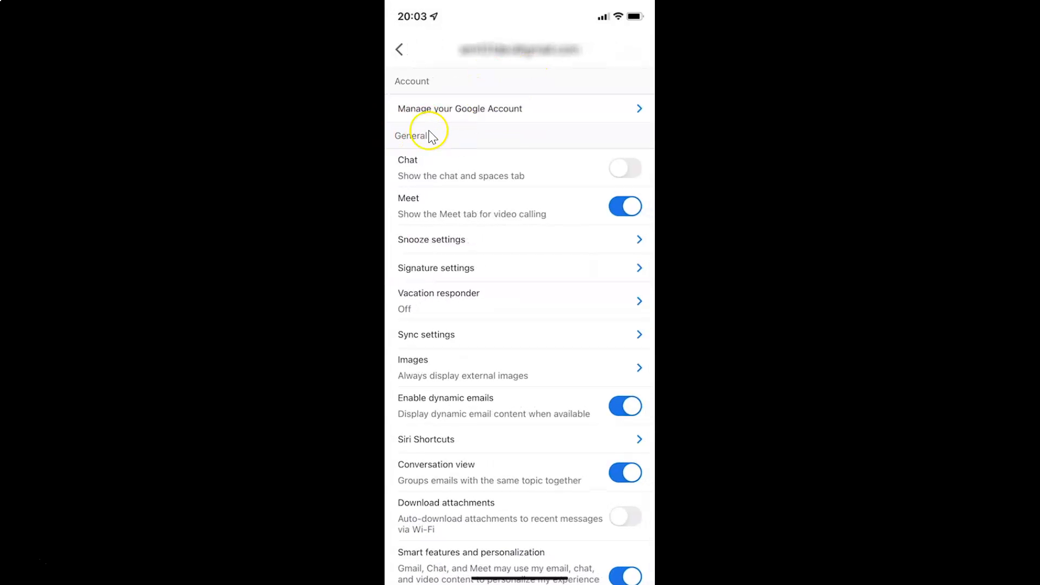
{"action": "mouse_move", "coordinate": [502, 250]}
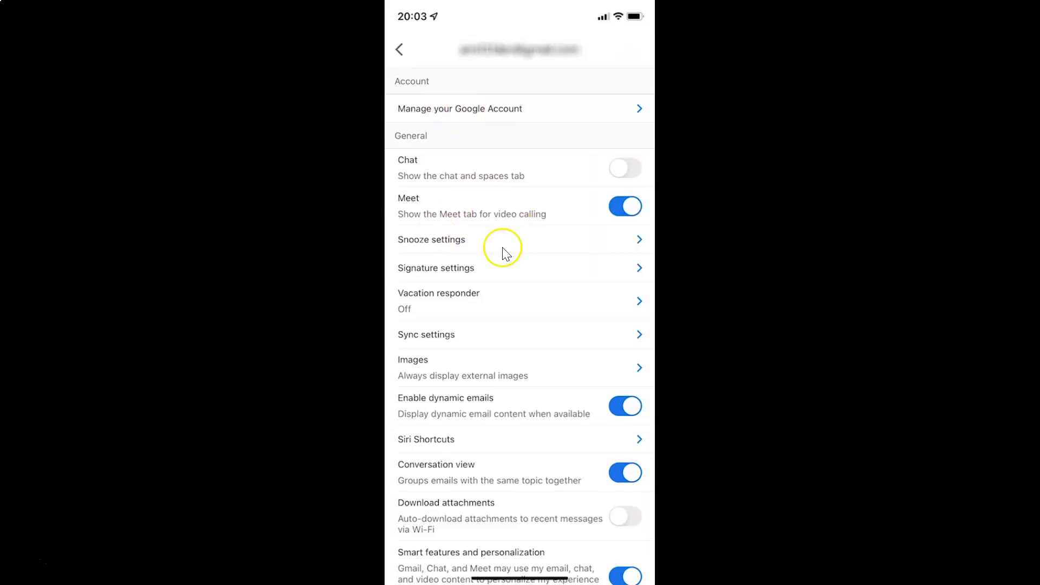
{"action": "mouse_move", "coordinate": [534, 264]}
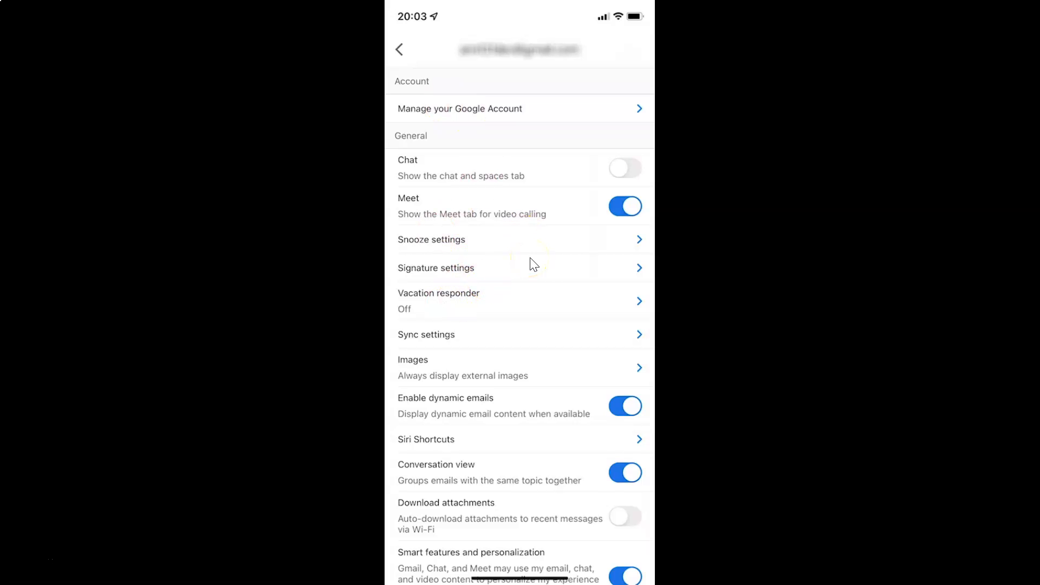
{"action": "scroll", "scroll_direction": "down", "scroll_amount": 3}
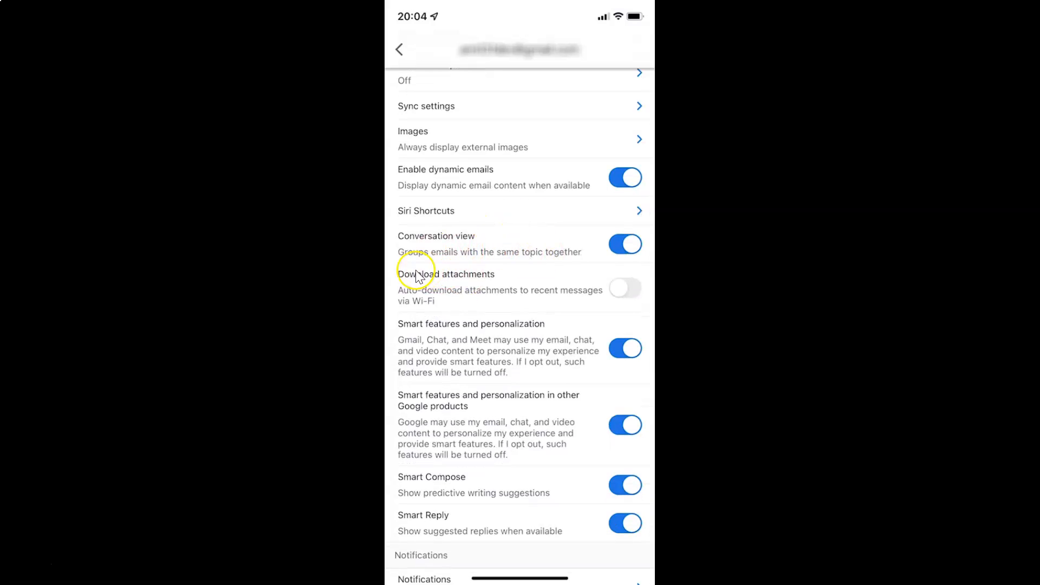
{"action": "mouse_move", "coordinate": [495, 277]}
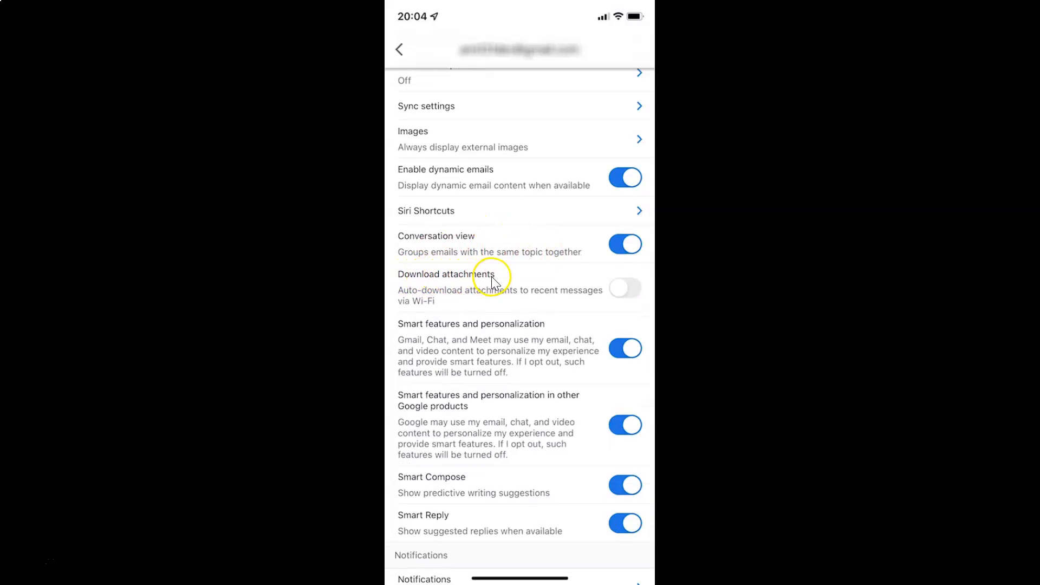
{"action": "mouse_move", "coordinate": [455, 297]}
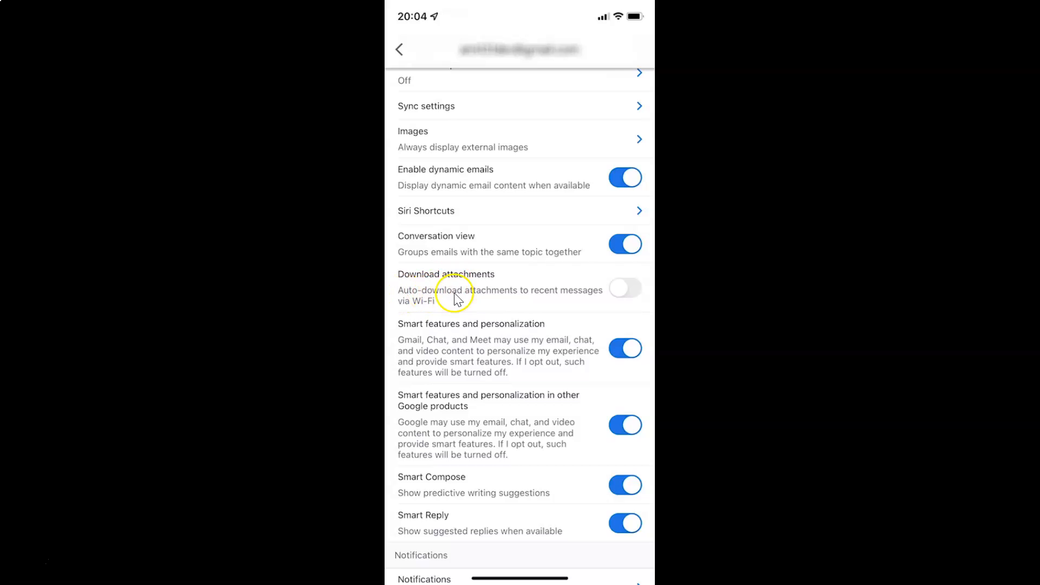
{"action": "mouse_move", "coordinate": [603, 294]}
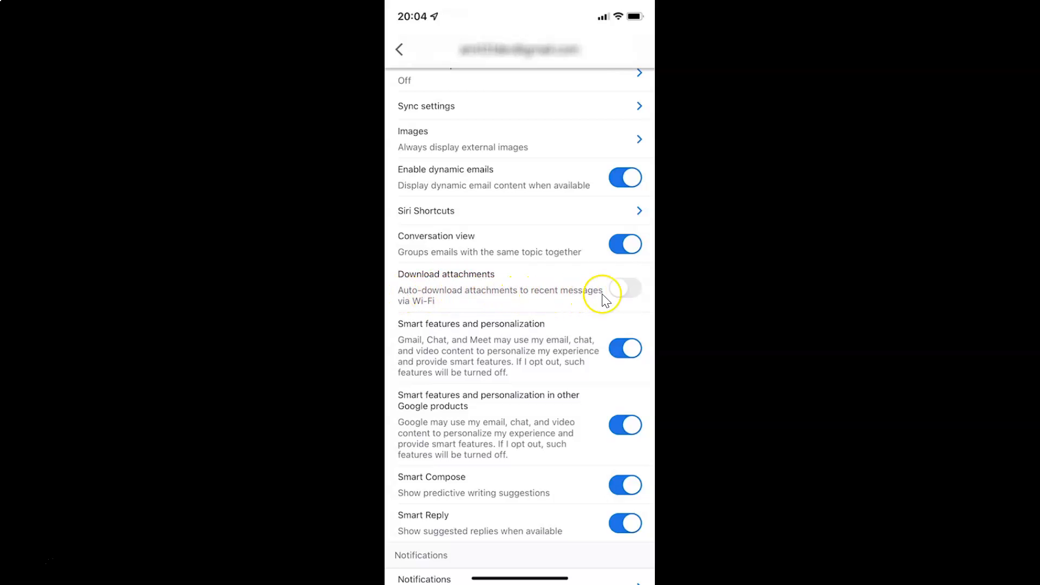
{"action": "mouse_move", "coordinate": [444, 306]}
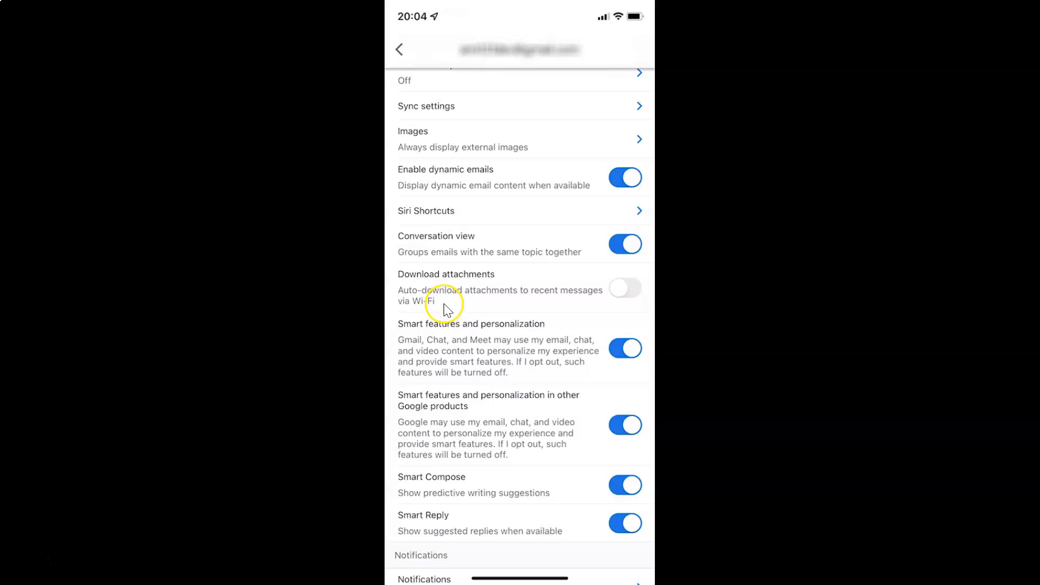
{"action": "mouse_move", "coordinate": [554, 309]}
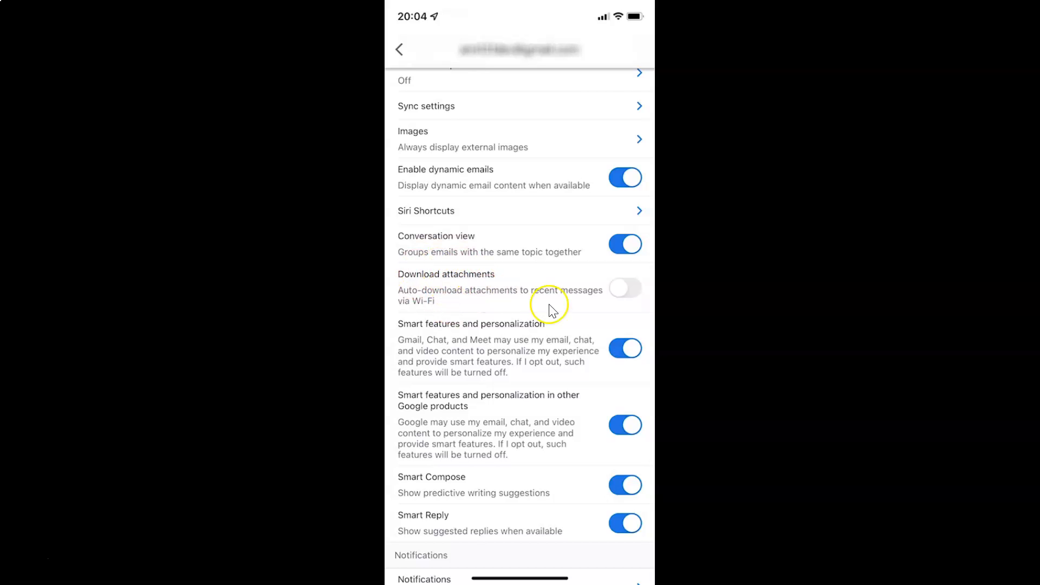
{"action": "mouse_move", "coordinate": [624, 297]}
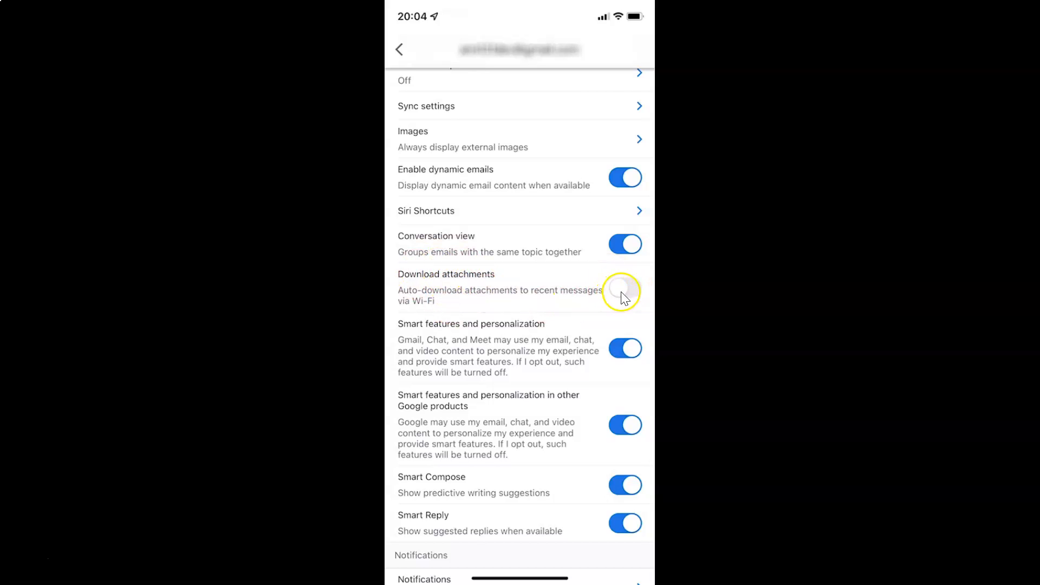
{"action": "left_click", "coordinate": [624, 291]}
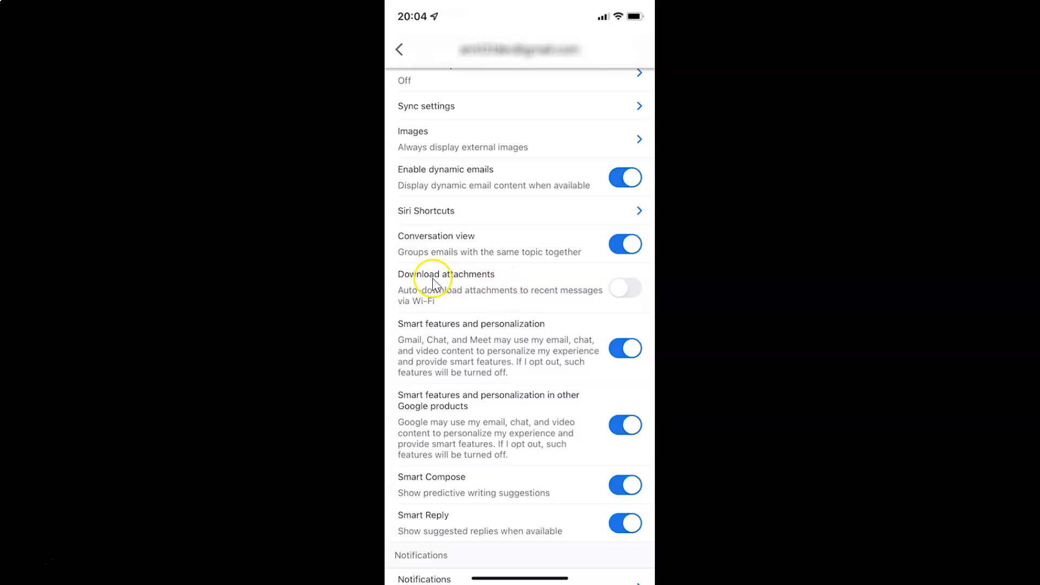
{"action": "mouse_move", "coordinate": [625, 288]}
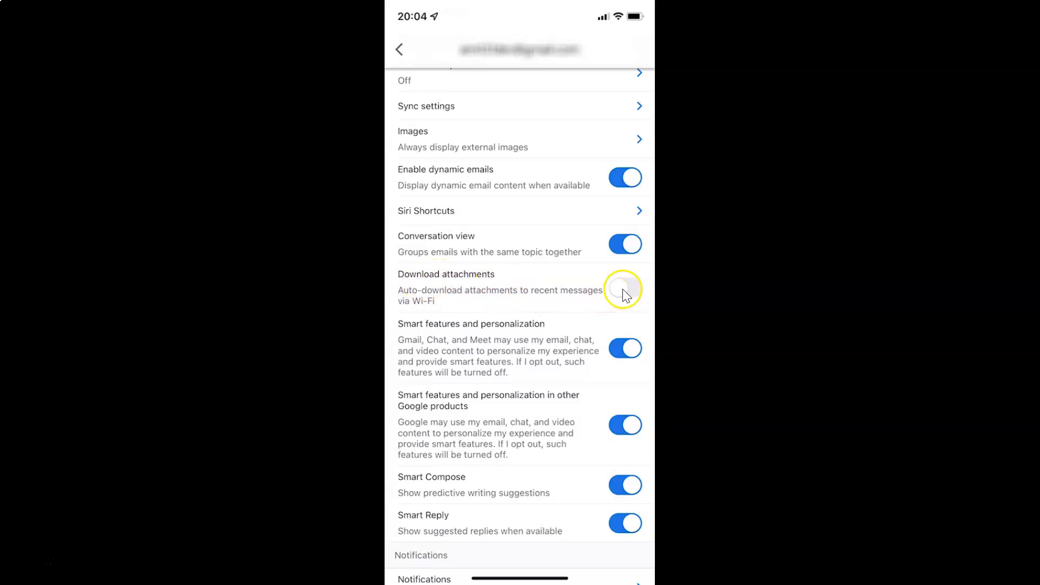
{"action": "left_click", "coordinate": [624, 288]}
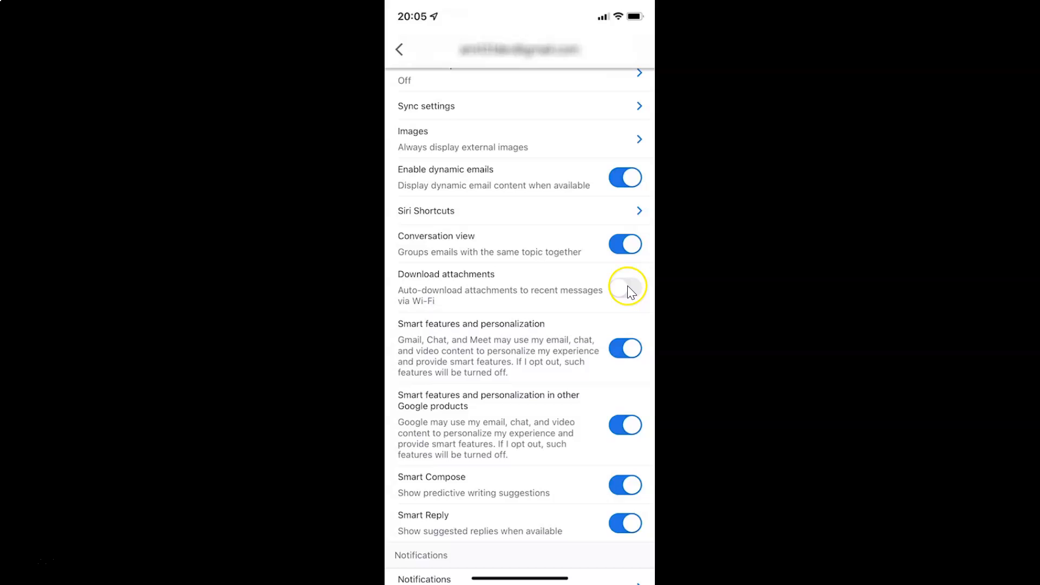
Switch the Download attachments toggle on so attachments auto-download over Wi-Fi.
{"action": "left_click", "coordinate": [624, 288]}
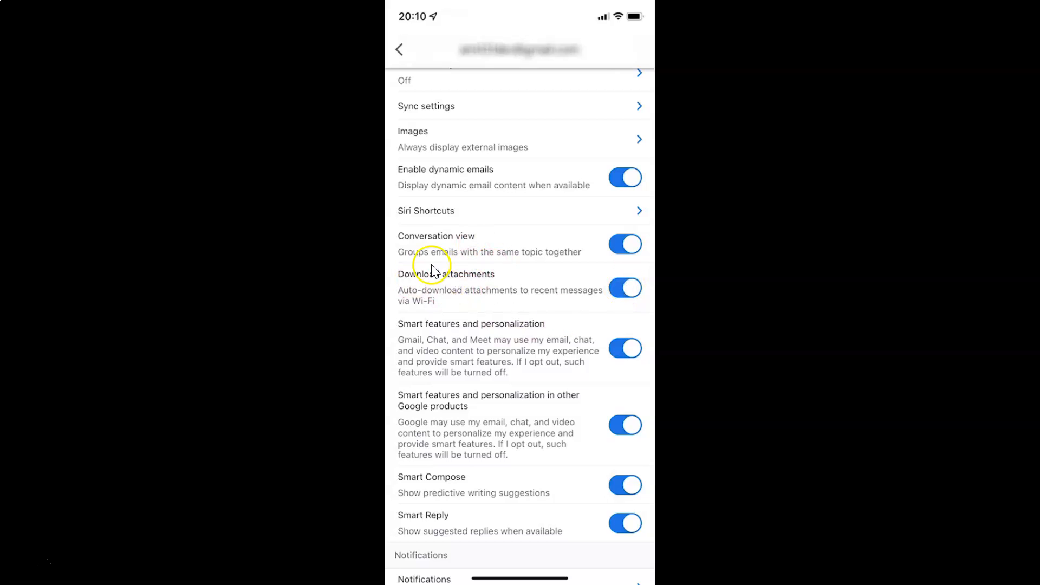
{"action": "mouse_move", "coordinate": [469, 282]}
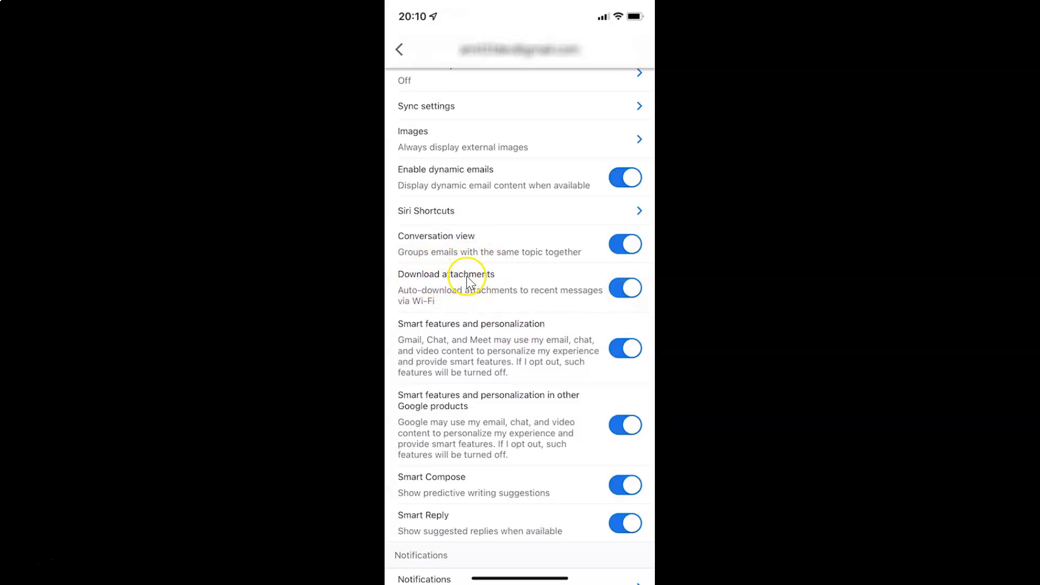
{"action": "mouse_move", "coordinate": [490, 291]}
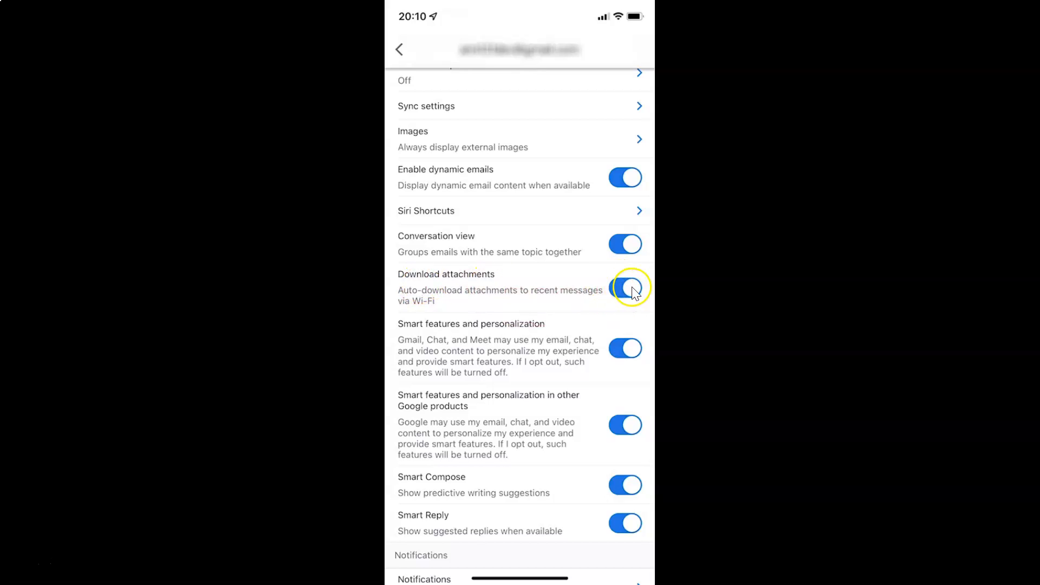
{"action": "left_click", "coordinate": [624, 288]}
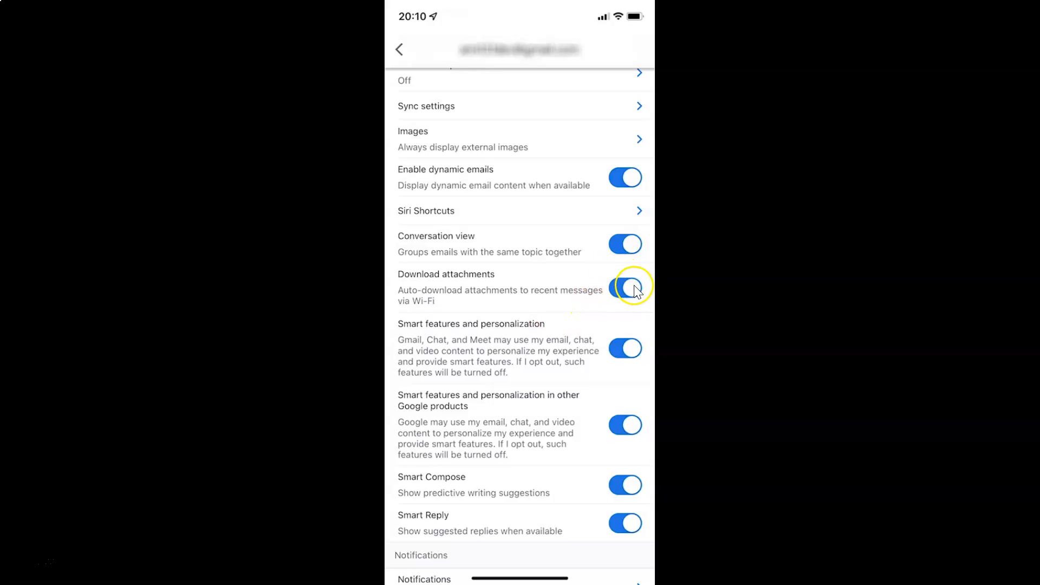
{"action": "left_click", "coordinate": [625, 289]}
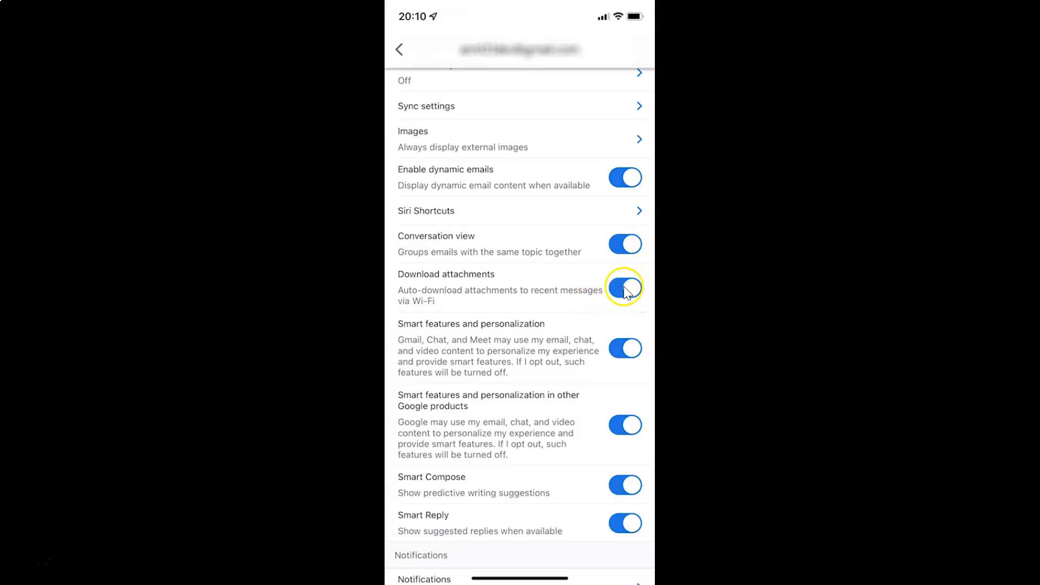
Switch Download attachments back off and return from settings to the Primary inbox.
{"action": "left_click", "coordinate": [624, 287]}
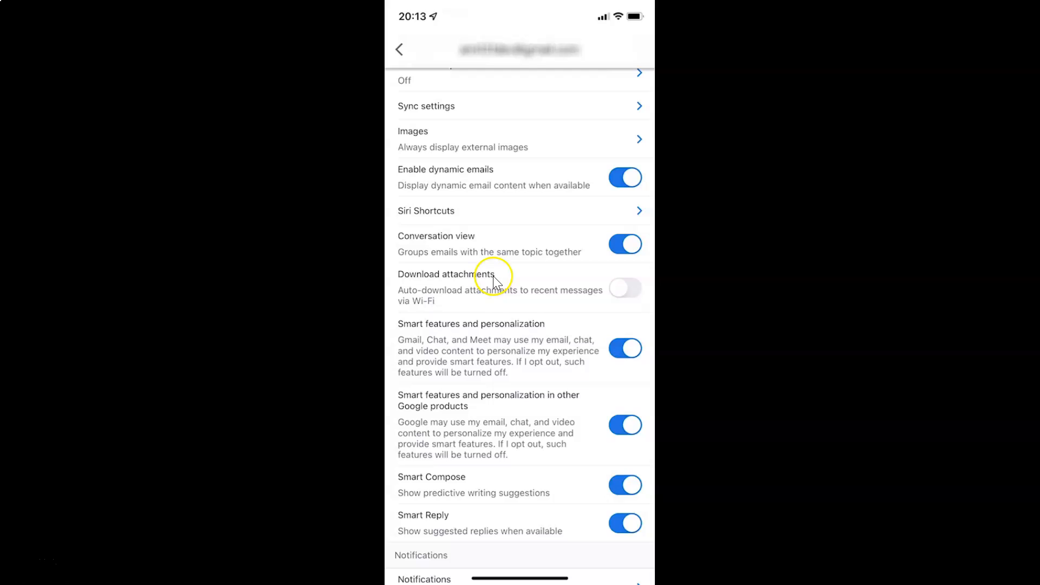
{"action": "mouse_move", "coordinate": [463, 295]}
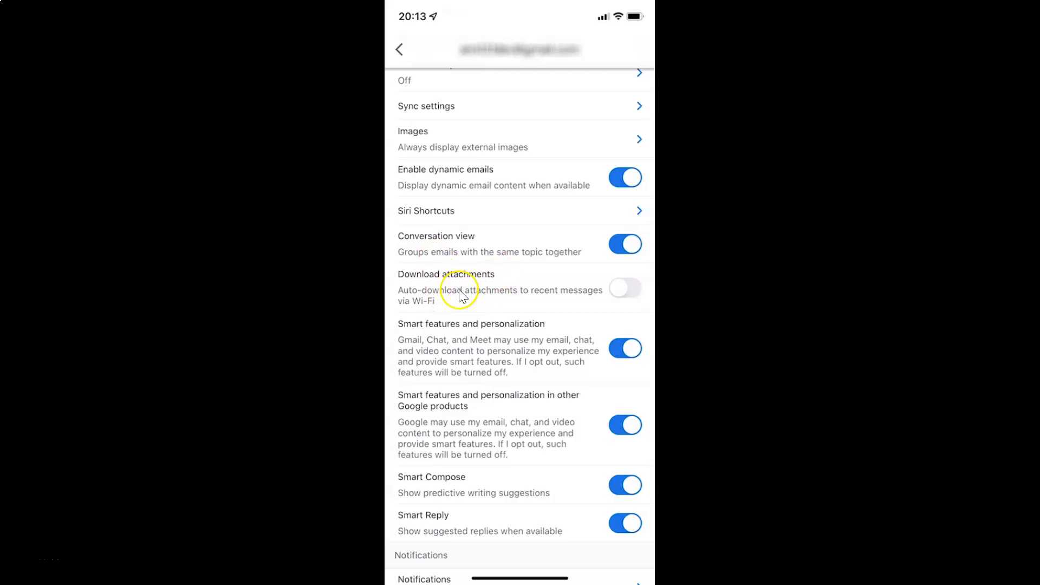
{"action": "mouse_move", "coordinate": [506, 278]}
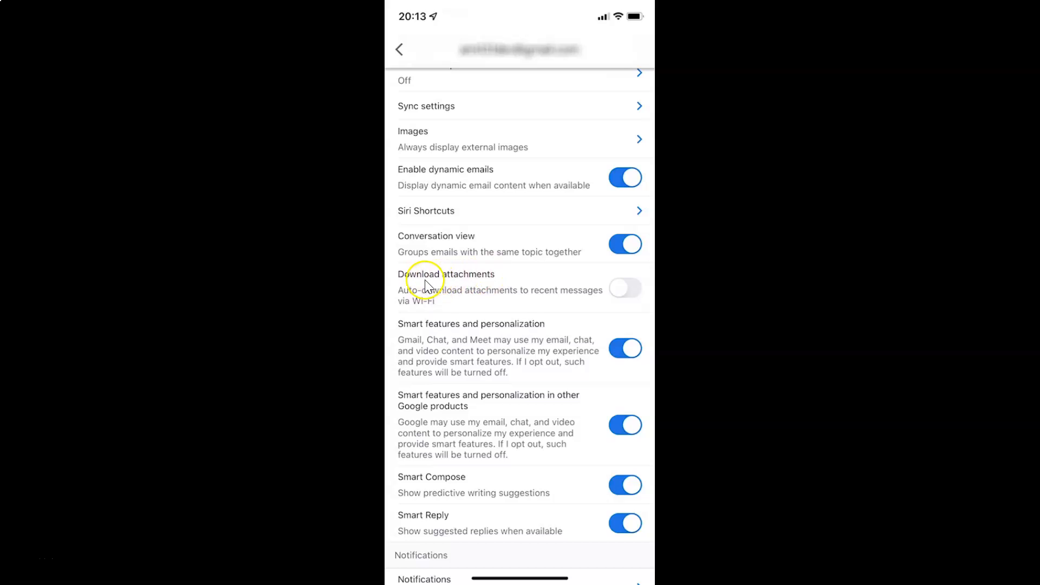
{"action": "mouse_move", "coordinate": [507, 285]}
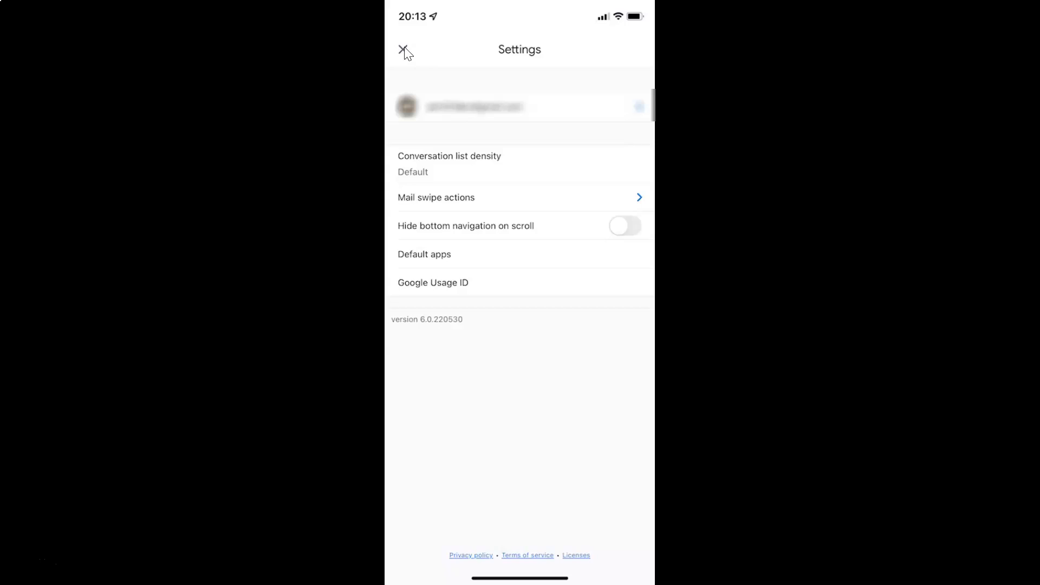
{"action": "left_click", "coordinate": [405, 51]}
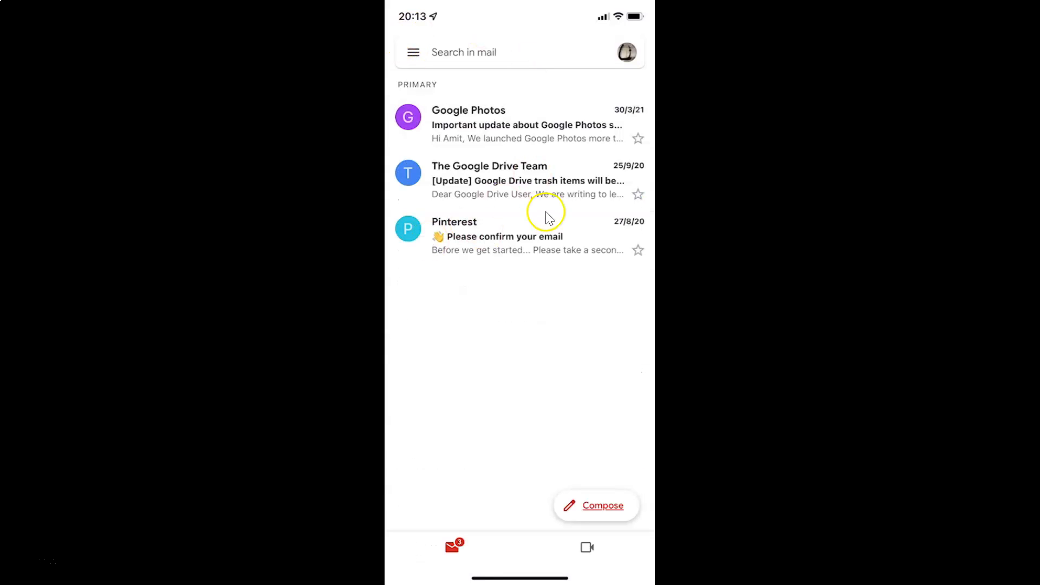
{"action": "mouse_move", "coordinate": [578, 220]}
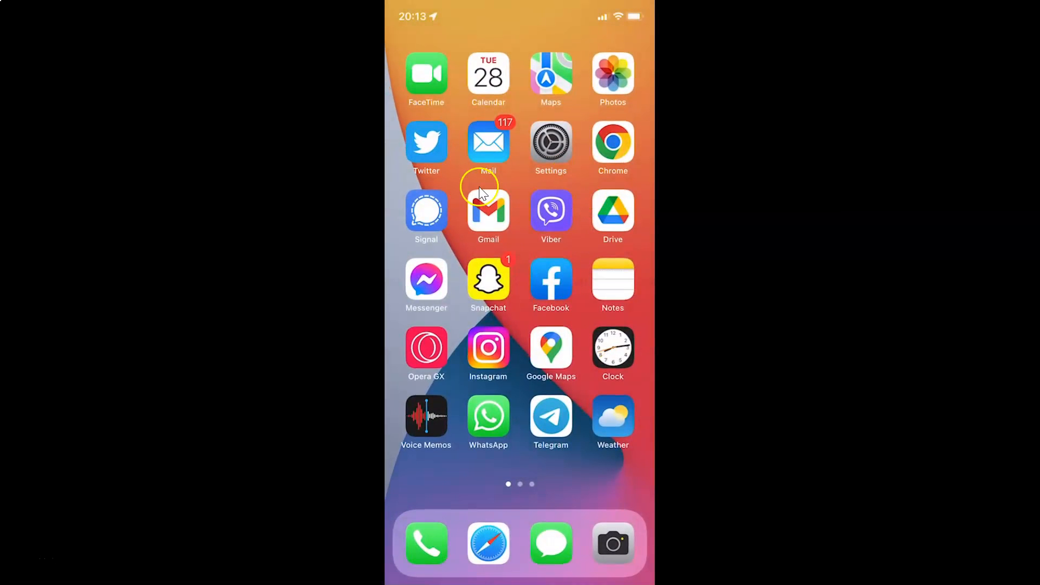
{"action": "mouse_move", "coordinate": [516, 188]}
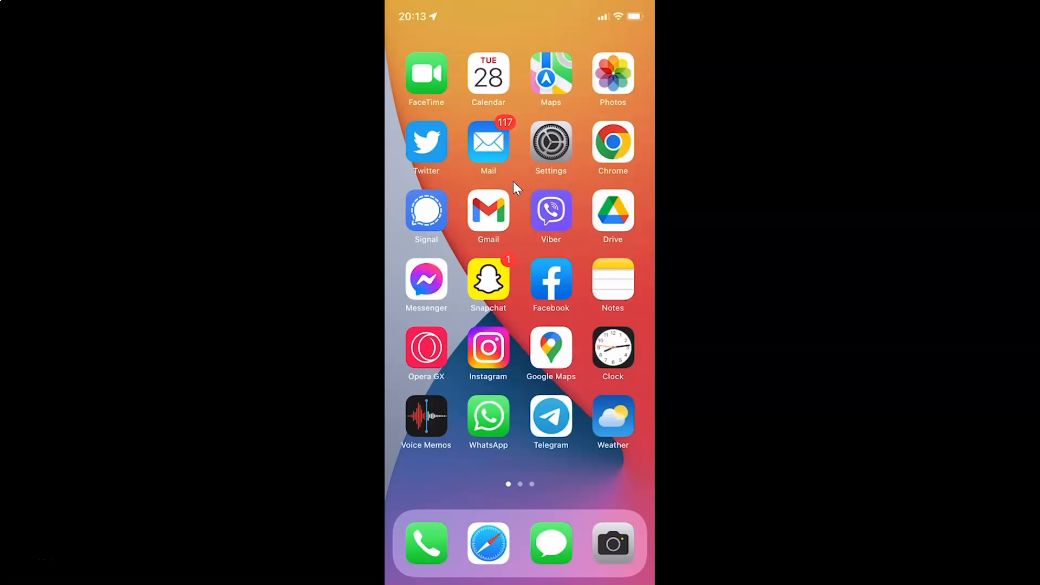
{"action": "mouse_move", "coordinate": [517, 187]}
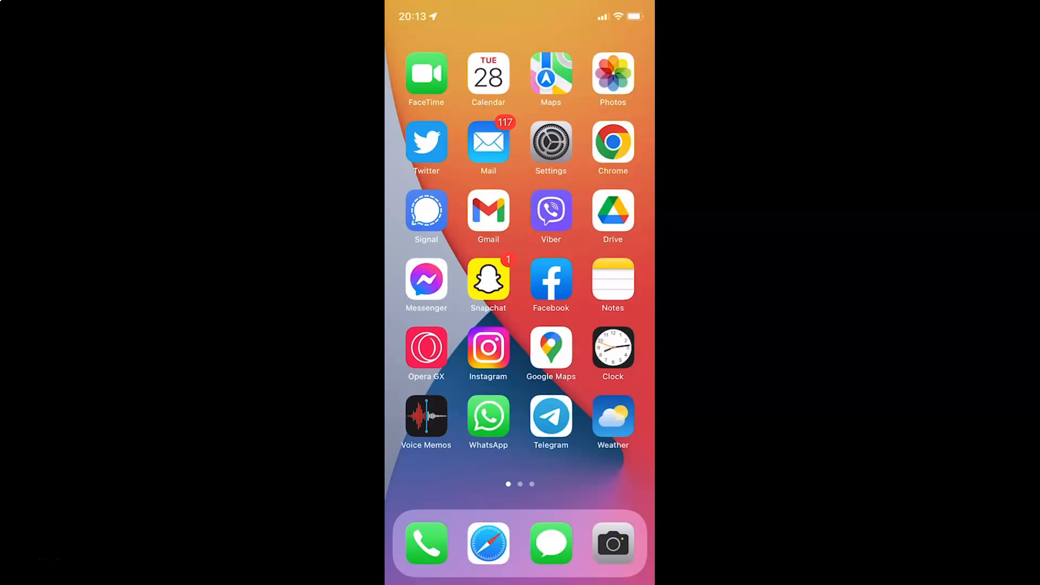